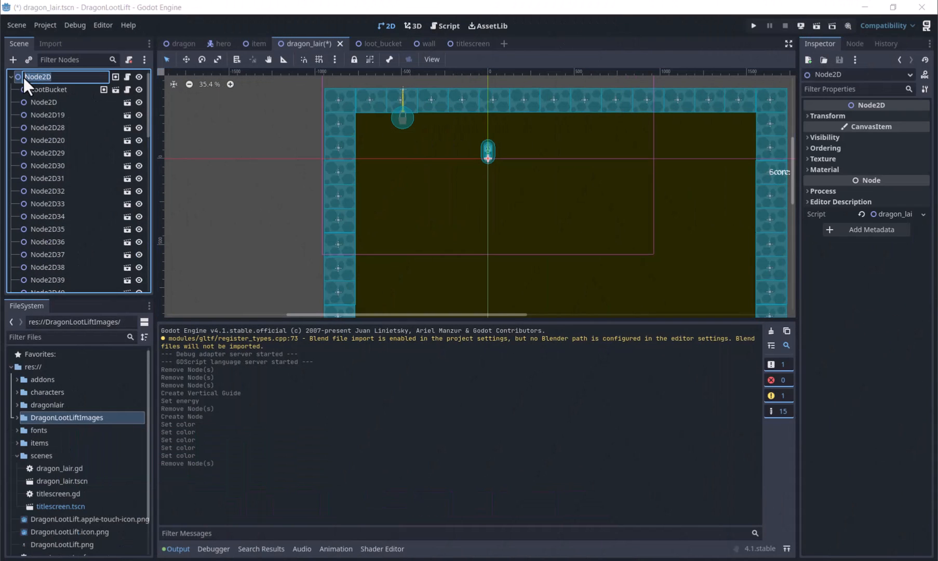
Step: Add a CanvasModulate node as a child of the dragon_lair scene's root
right_click(38, 77)
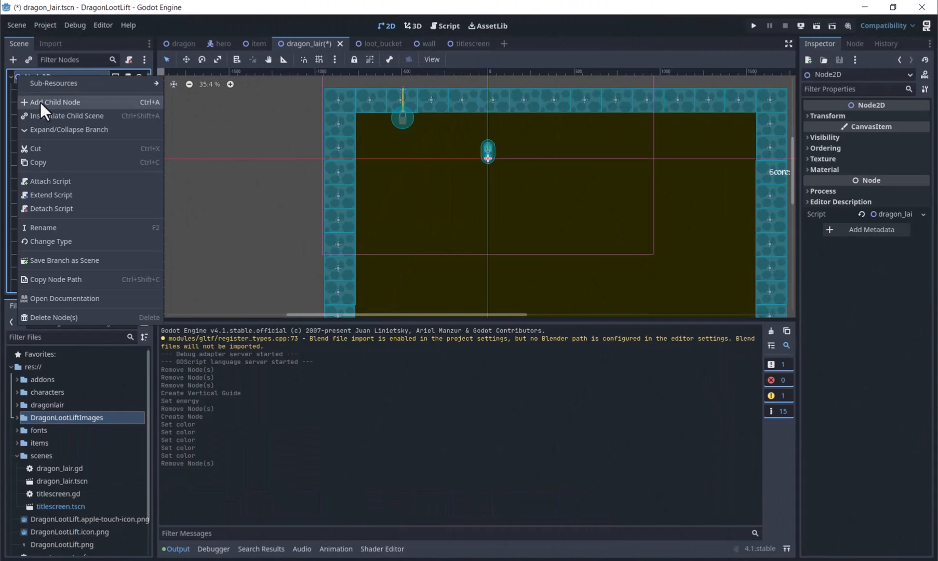
left_click(57, 102)
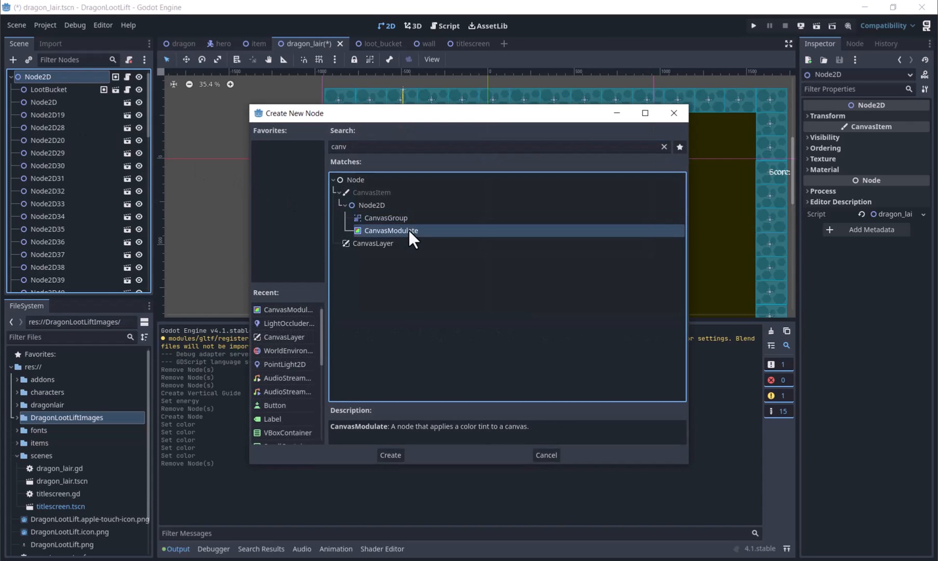
left_click(389, 455)
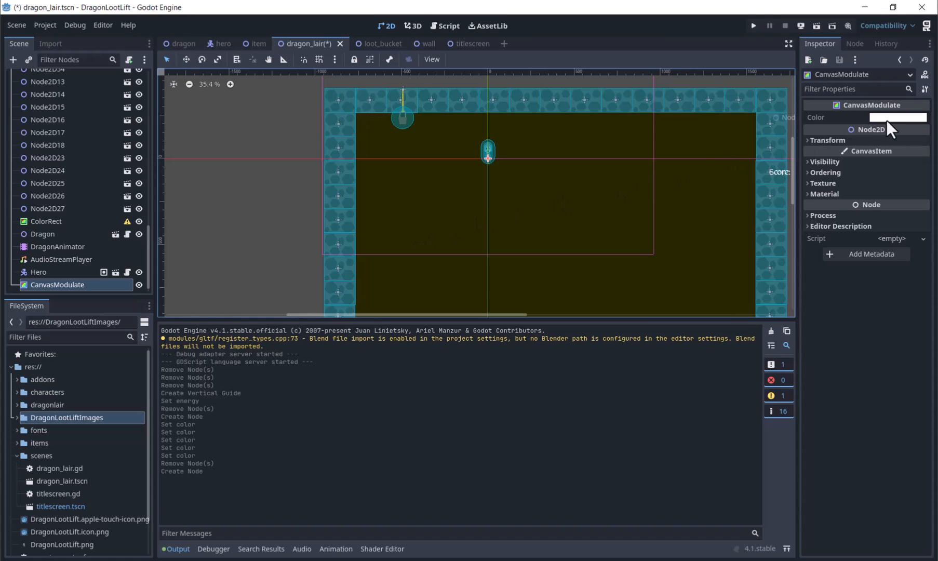
Step: Darken the CanvasModulate colour to nearly black so the dungeon dims
left_click(898, 117)
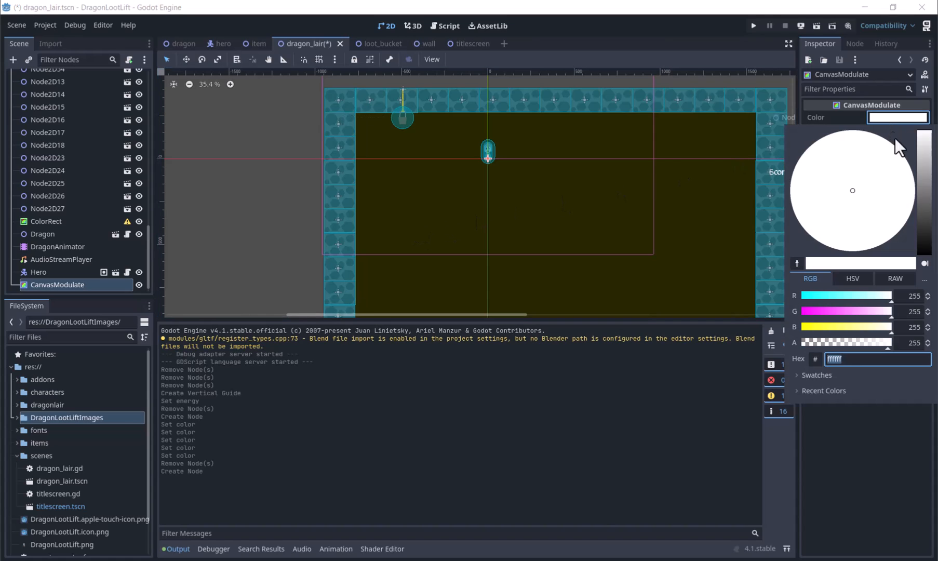
left_click_drag(923, 142, 924, 218)
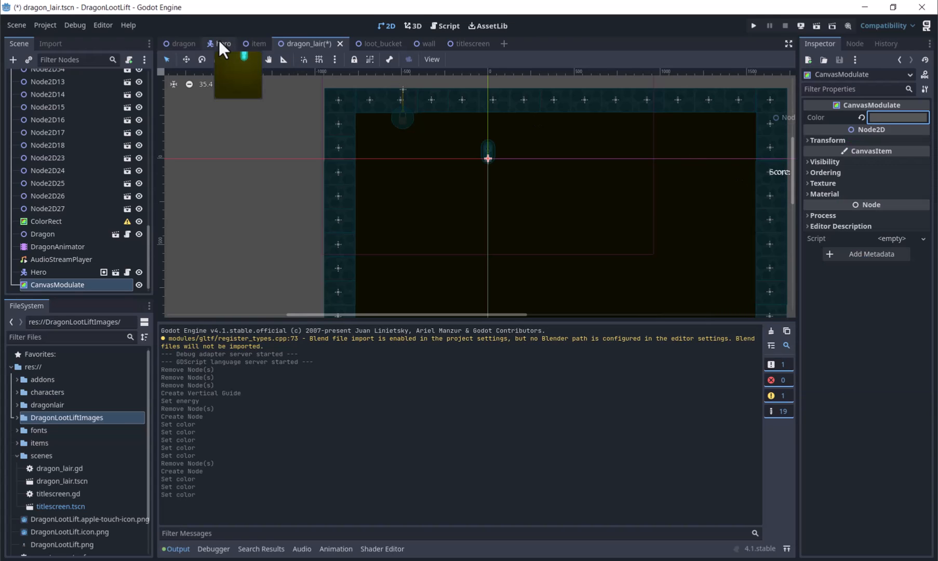
Step: Add a PointLight2D node to the hero scene
left_click(222, 43)
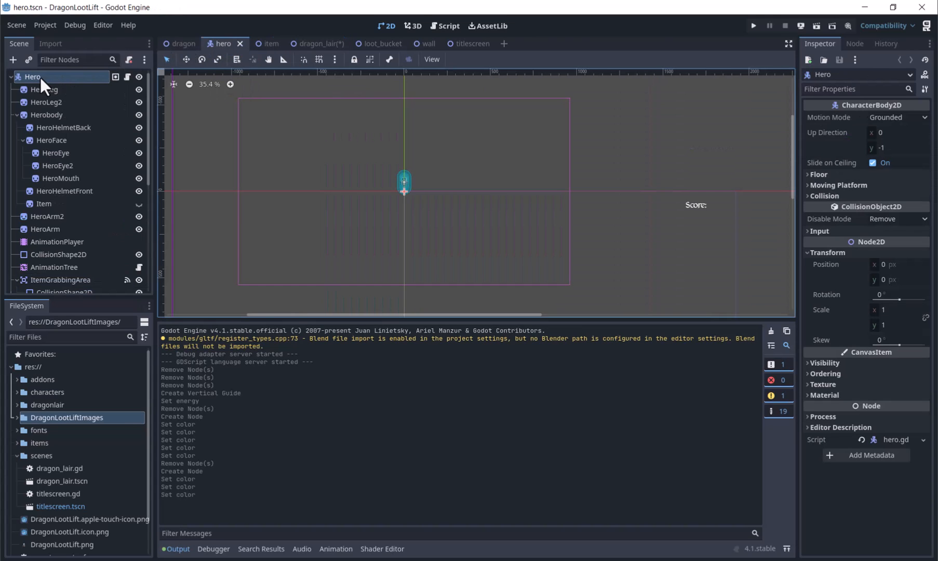
mouse_move(34, 77)
type("canv")
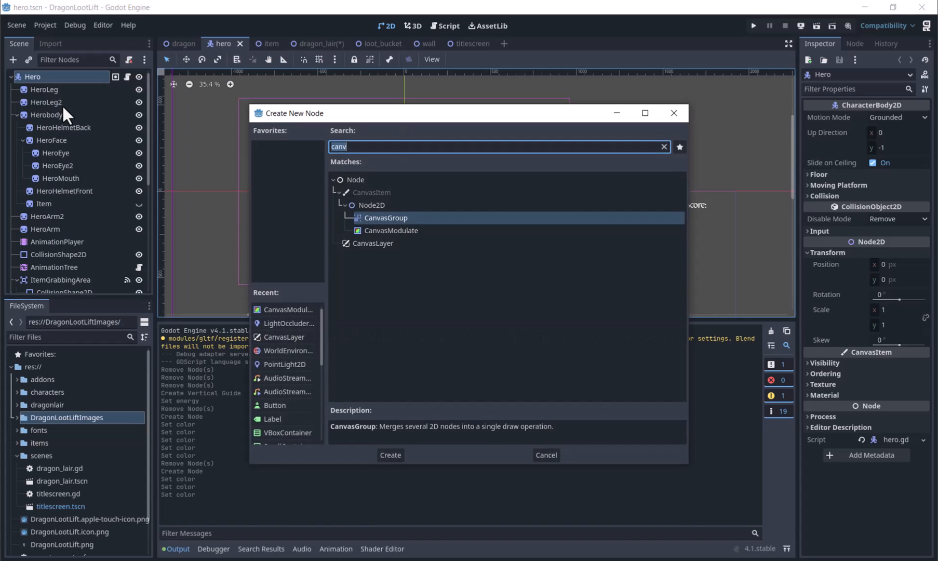
type("p")
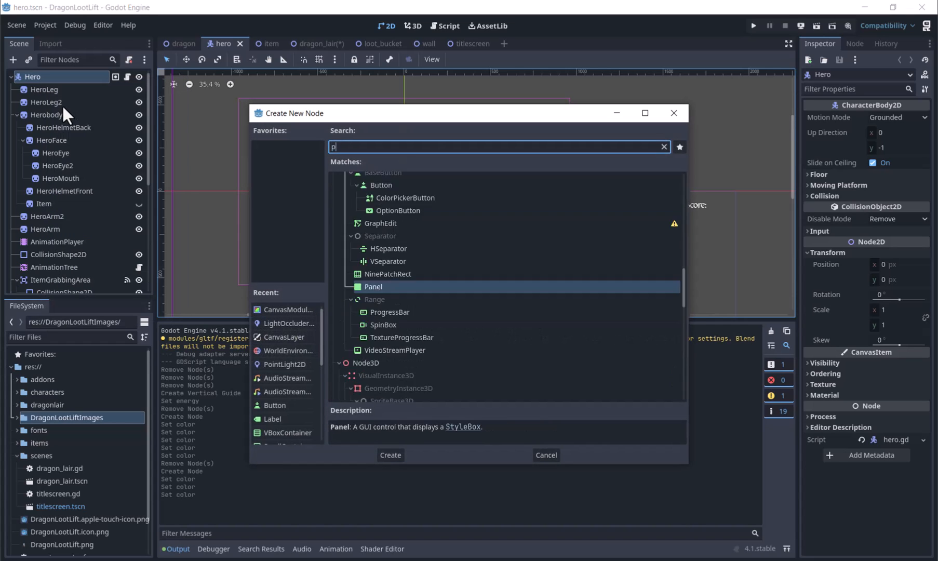
type("oint")
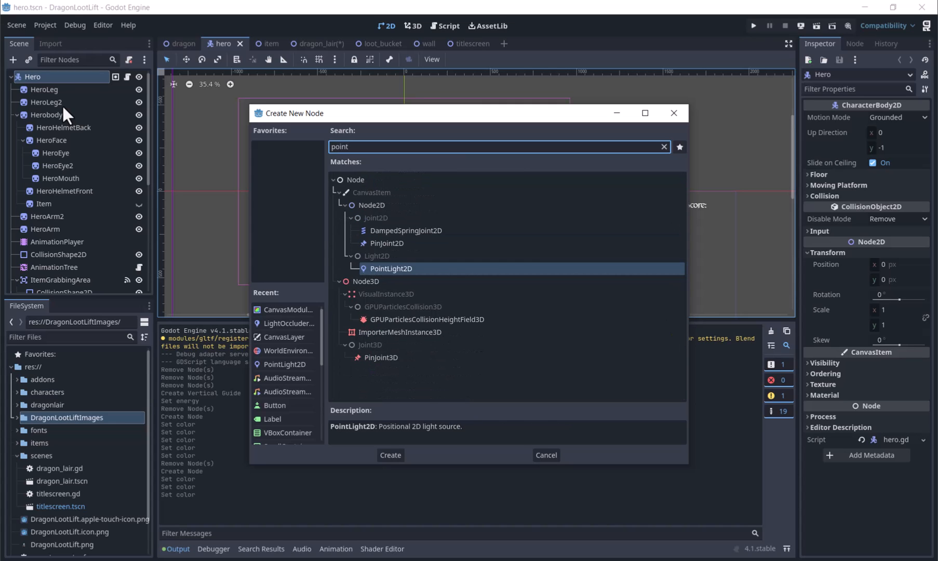
left_click(390, 455)
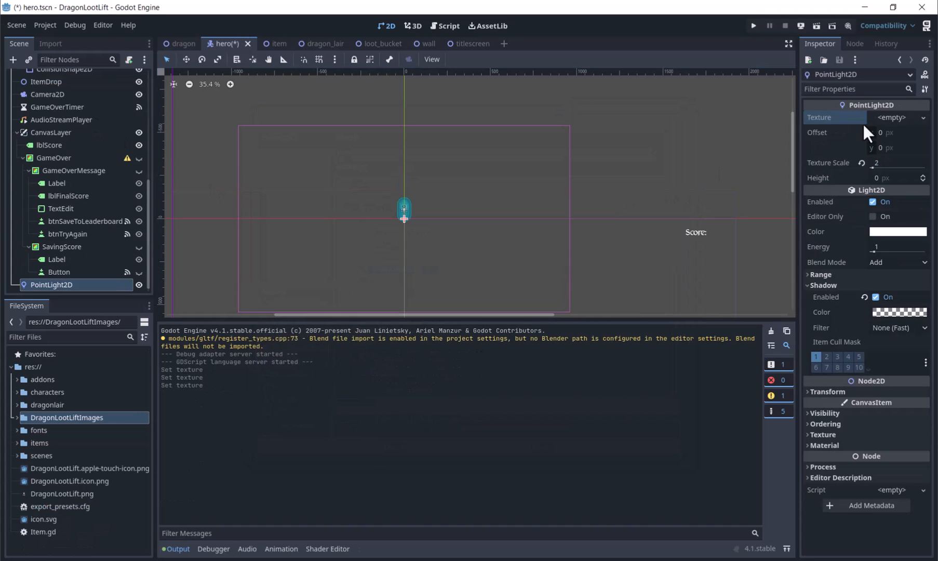
Step: Load light.png from the project files as the light's texture
left_click(893, 117)
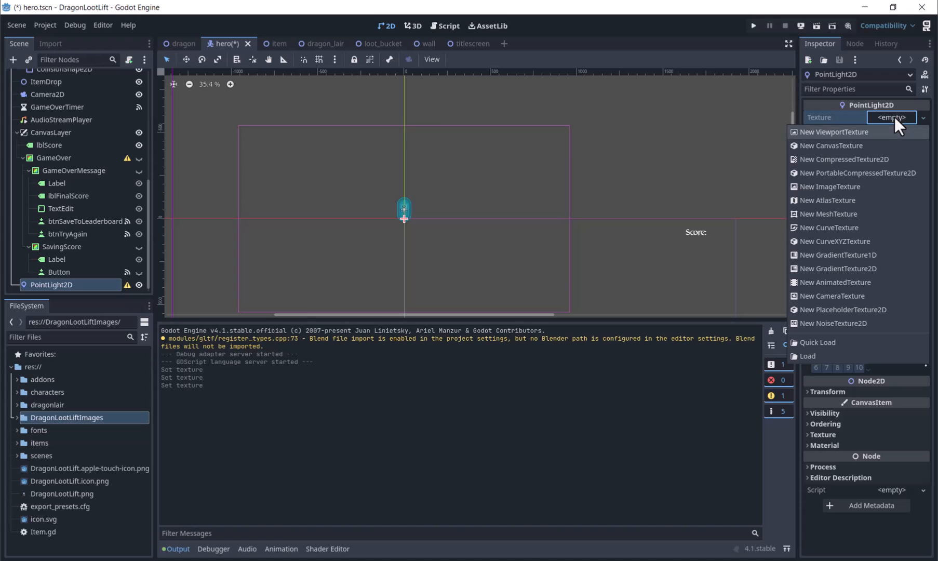
left_click(807, 357)
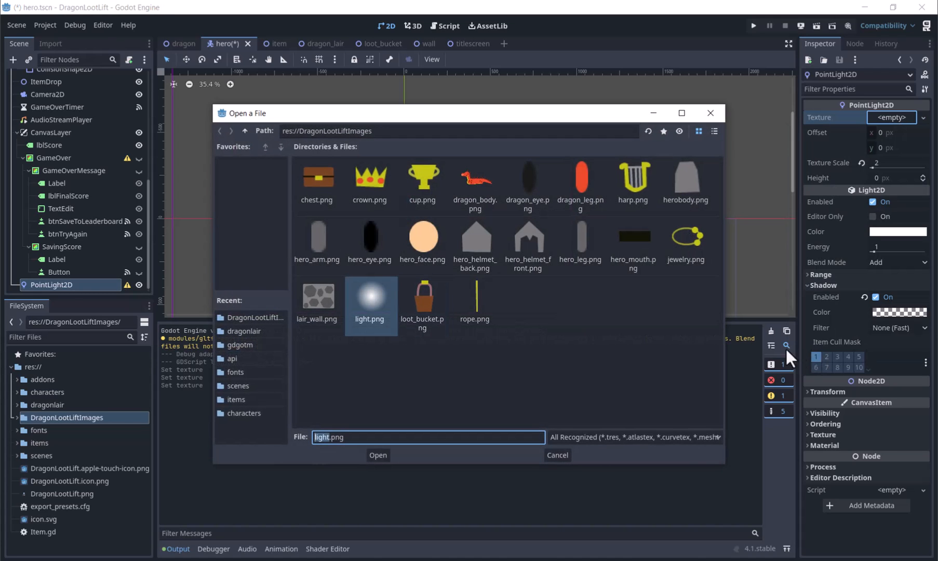
left_click(377, 455)
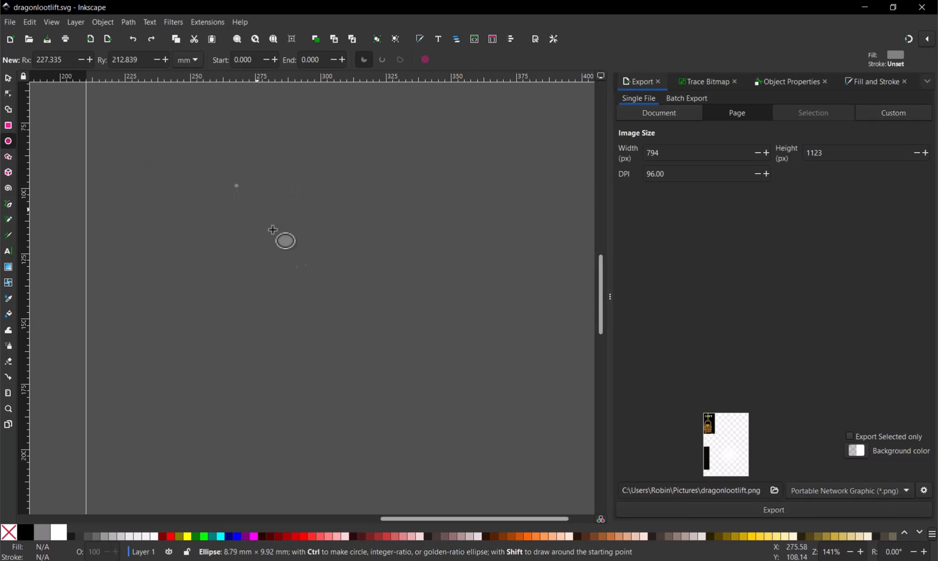
Step: Draw a large circle and fill it with a radial gradient from white to transparent
left_click_drag(286, 241, 490, 429)
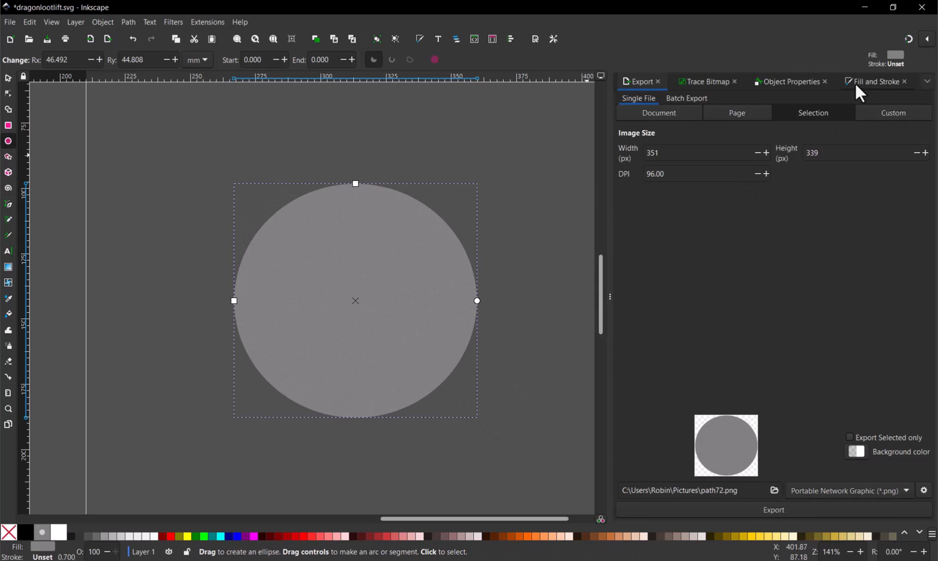
left_click(874, 82)
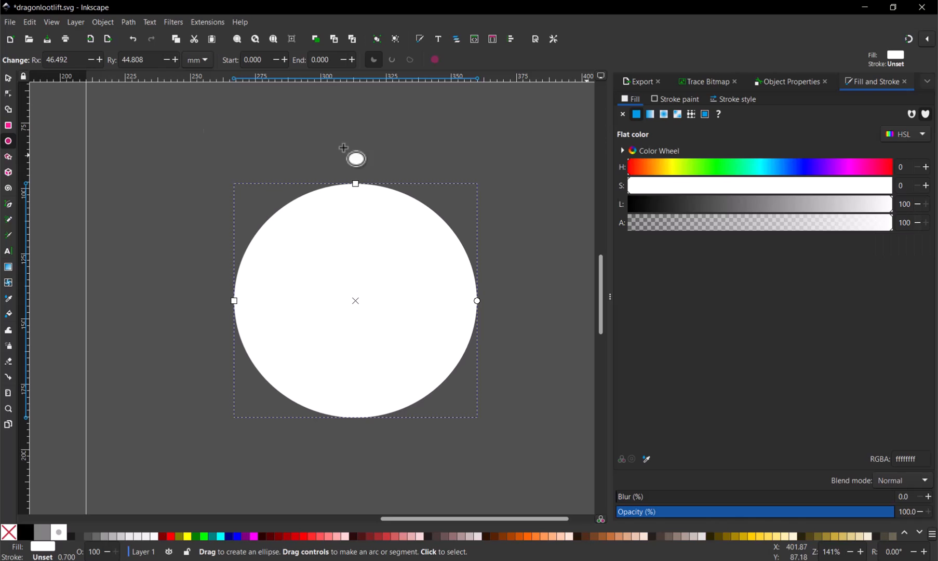
mouse_move(8, 220)
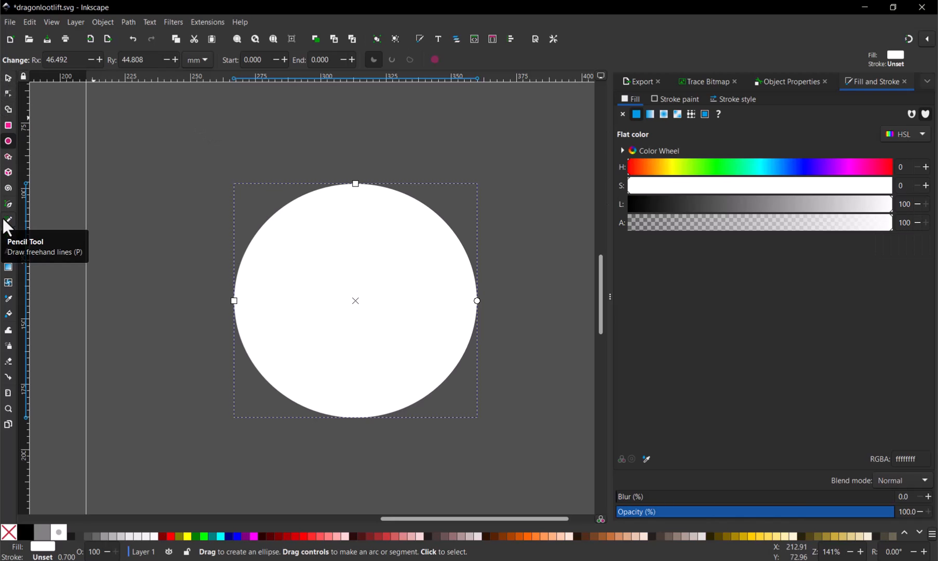
left_click(9, 267)
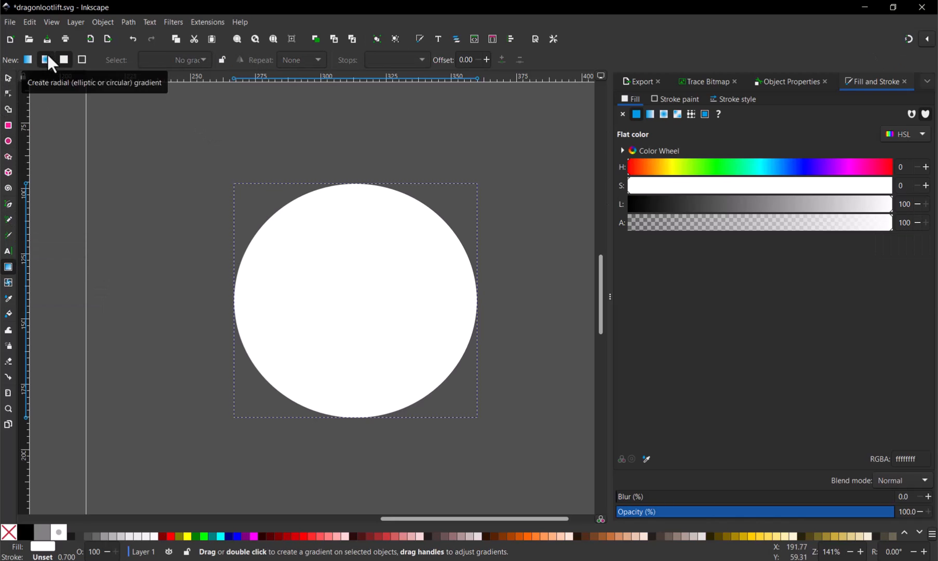
left_click(45, 60)
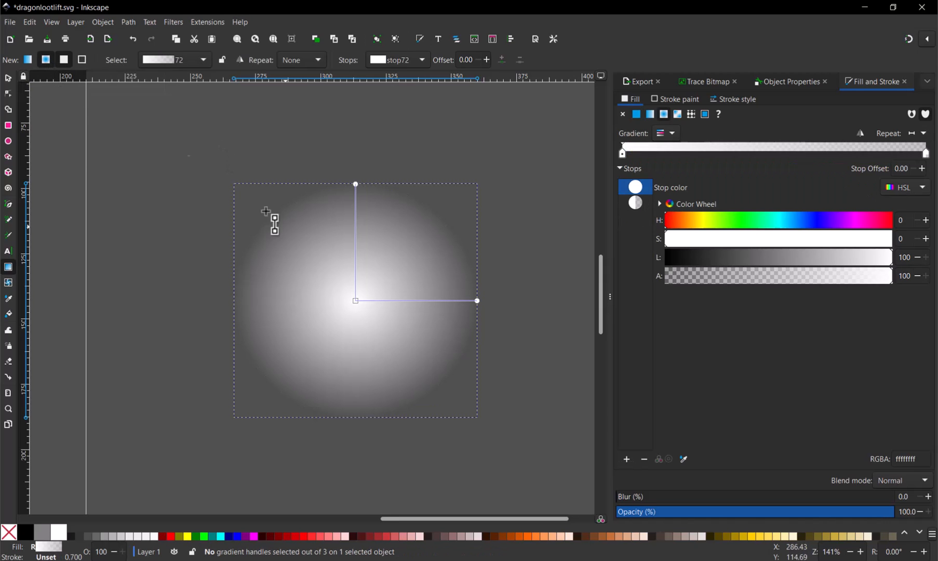
mouse_move(476, 311)
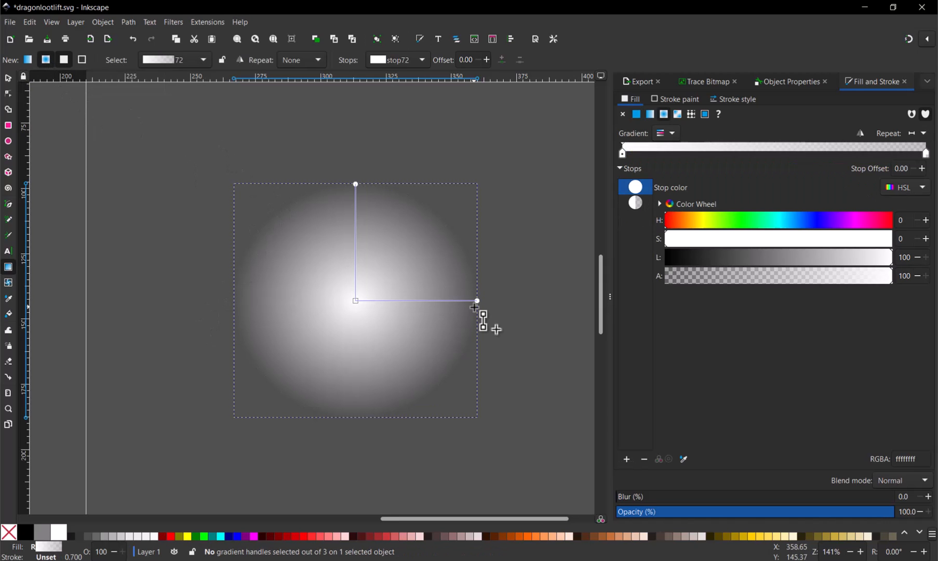
left_click(638, 81)
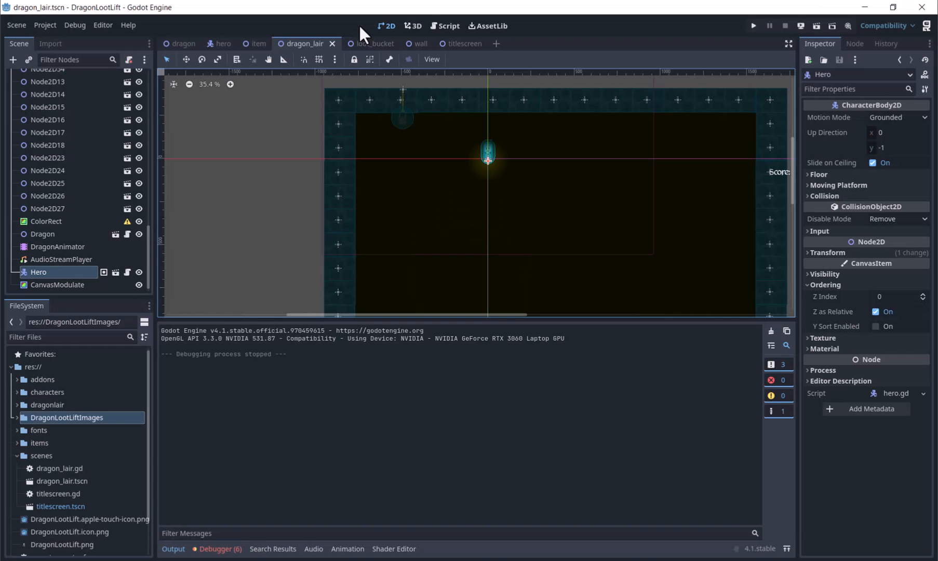
Step: Set the hero's PointLight2D energy to 2 and texture scale to 3, then return to the dungeon
left_click(222, 43)
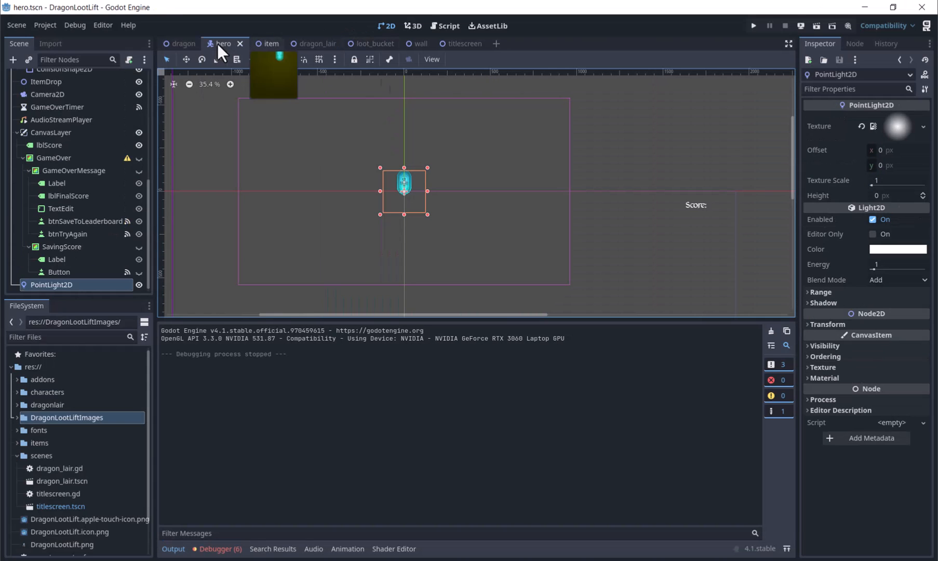
left_click(898, 264)
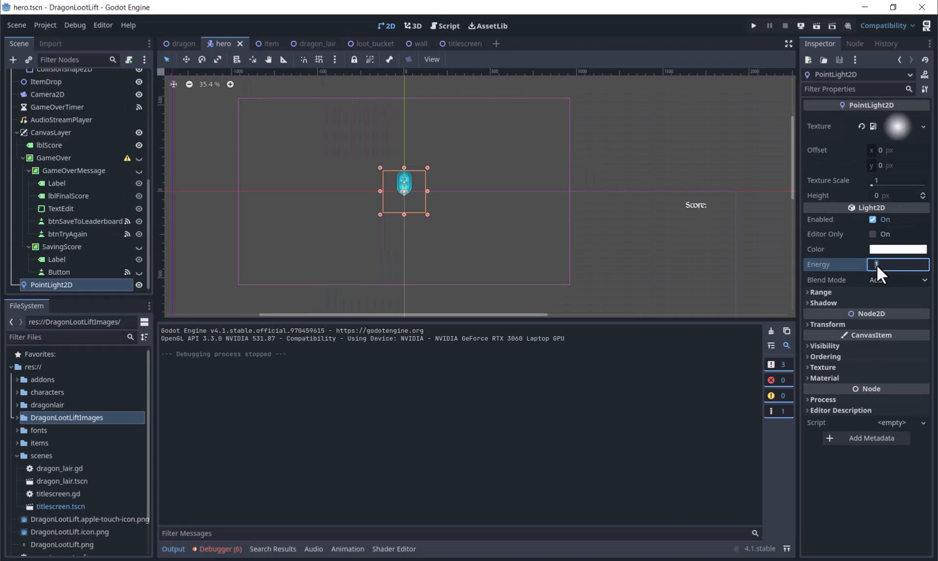
left_click(898, 180)
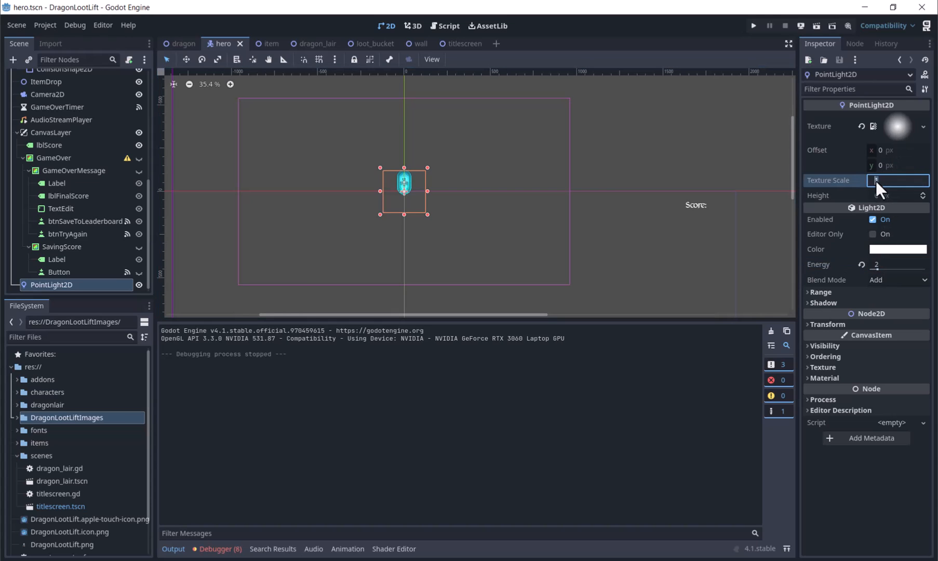
type("3")
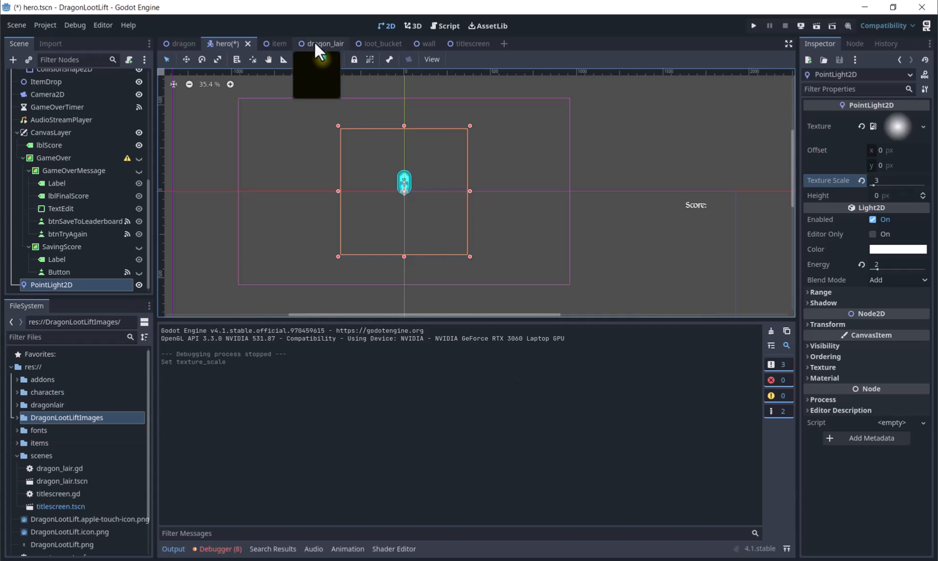
left_click(322, 43)
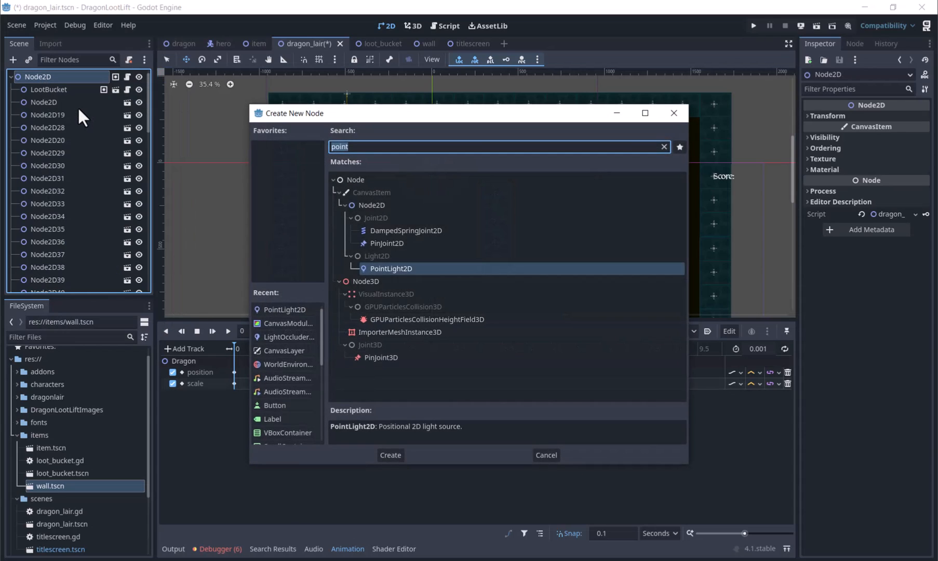
Step: Add a LightOccluder2D with a new OccluderPolygon2D outlined around the central wall pillar
type("light")
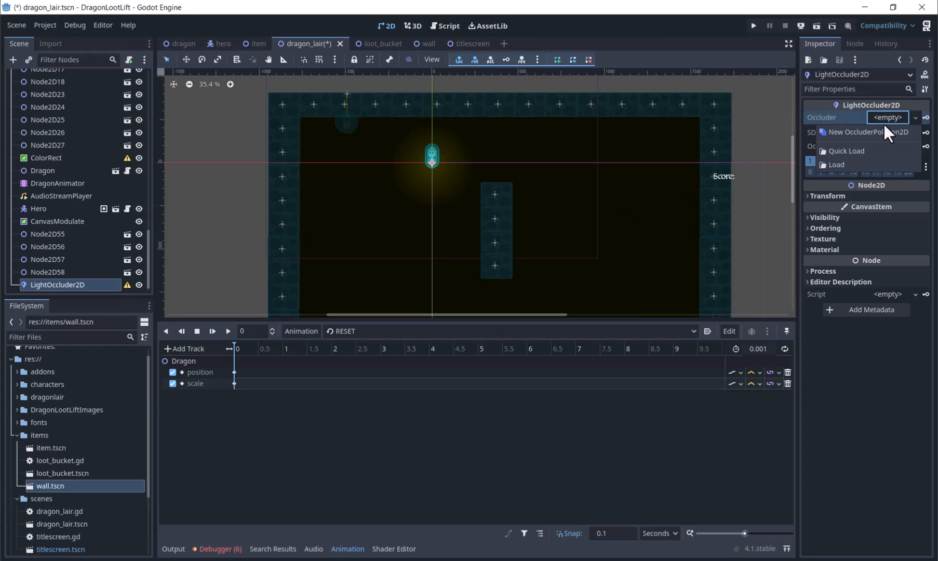
left_click(869, 132)
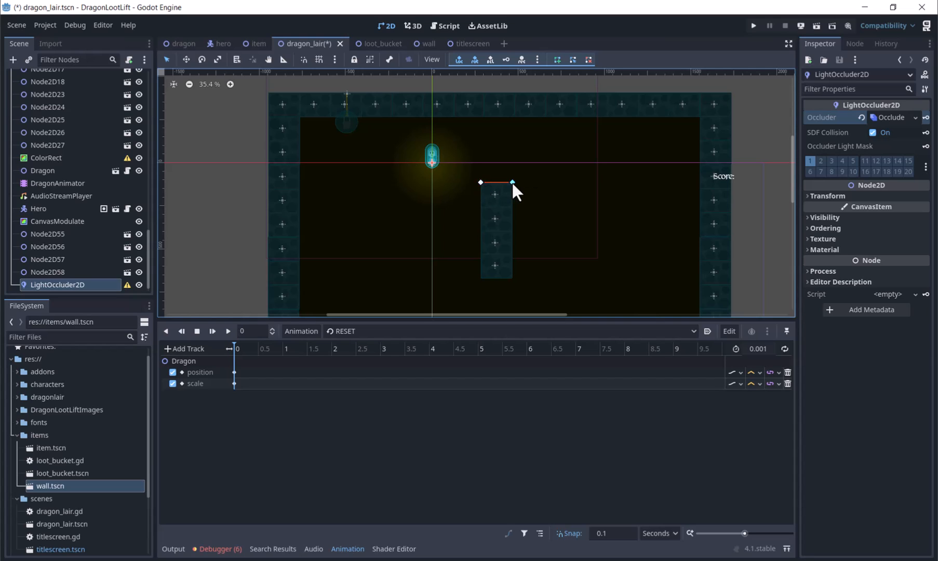
left_click_drag(513, 183, 514, 282)
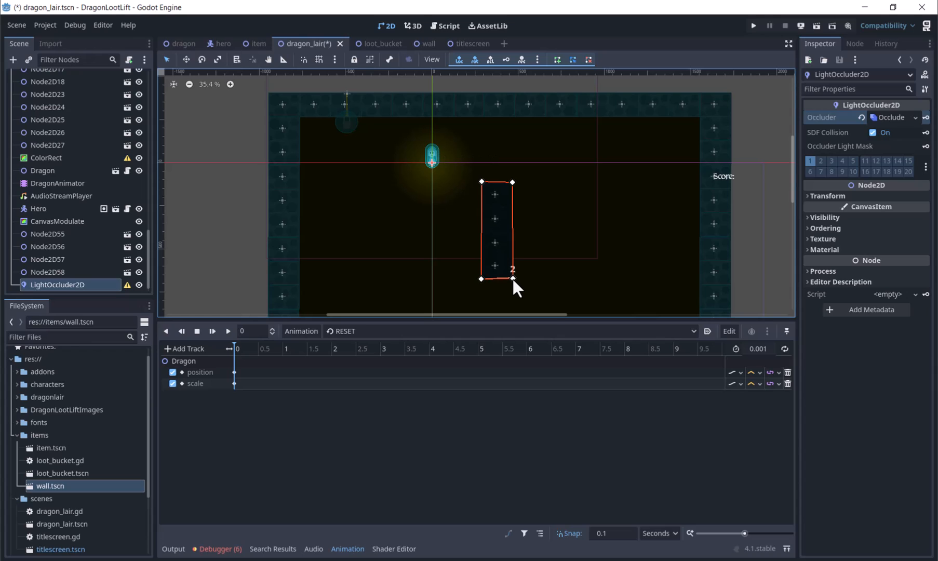
mouse_move(397, 228)
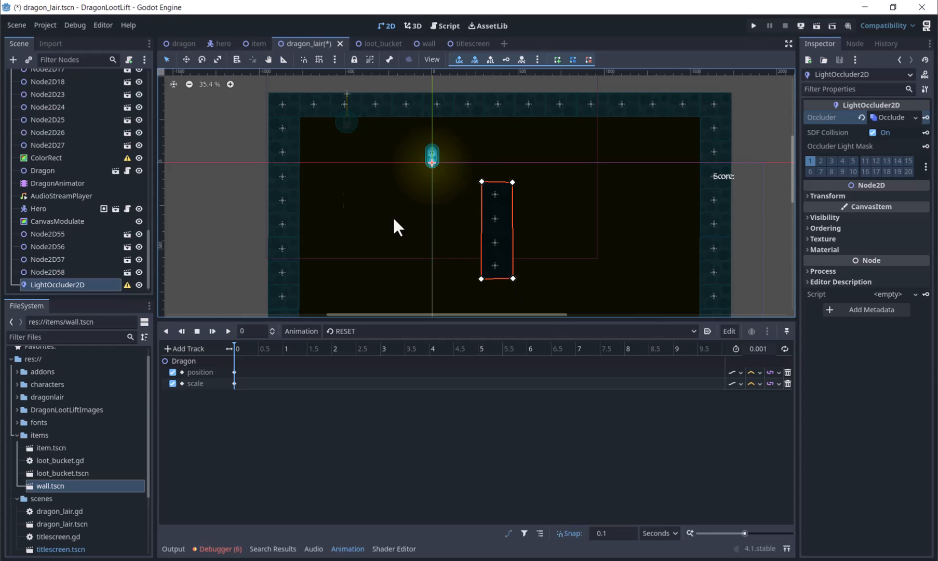
left_click(222, 43)
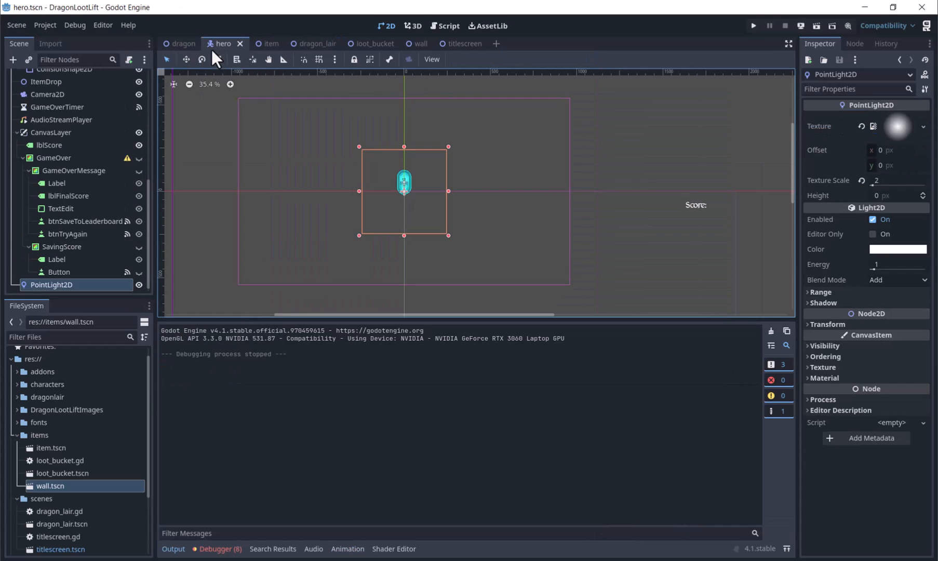
mouse_move(876, 264)
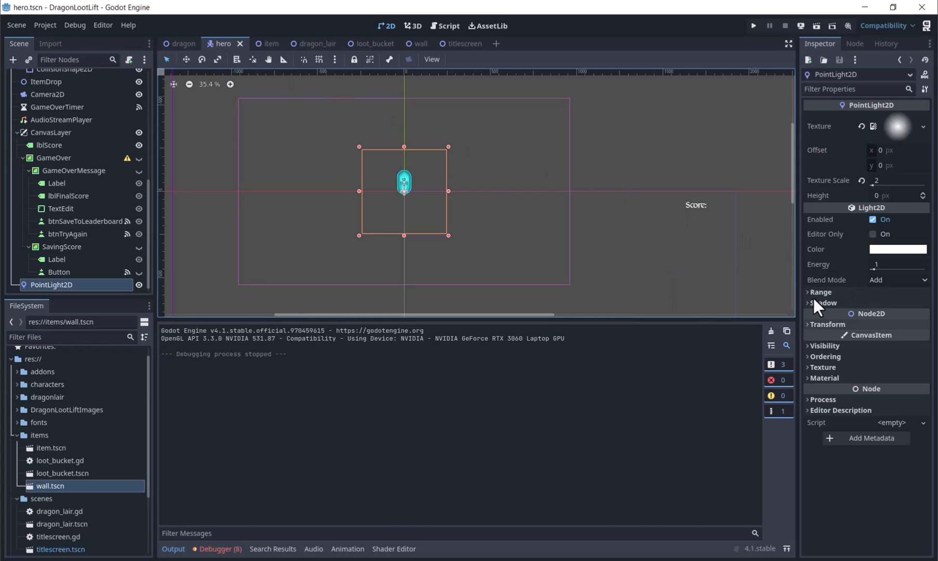
Step: Enable shadow casting on the hero's PointLight2D
left_click(826, 302)
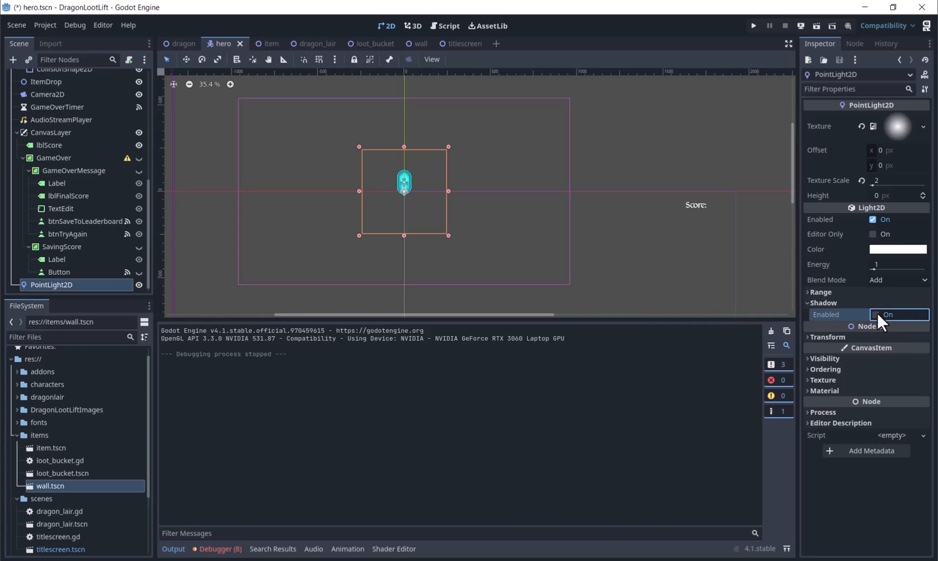
left_click(309, 42)
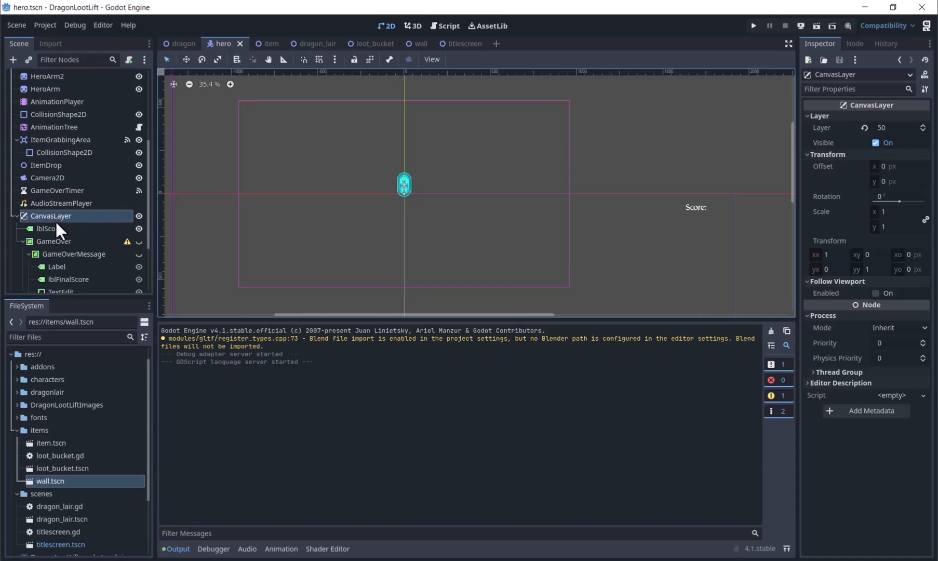
Step: Inspect lblScore and its CanvasLayer, then run the project to test the lighting
left_click(50, 228)
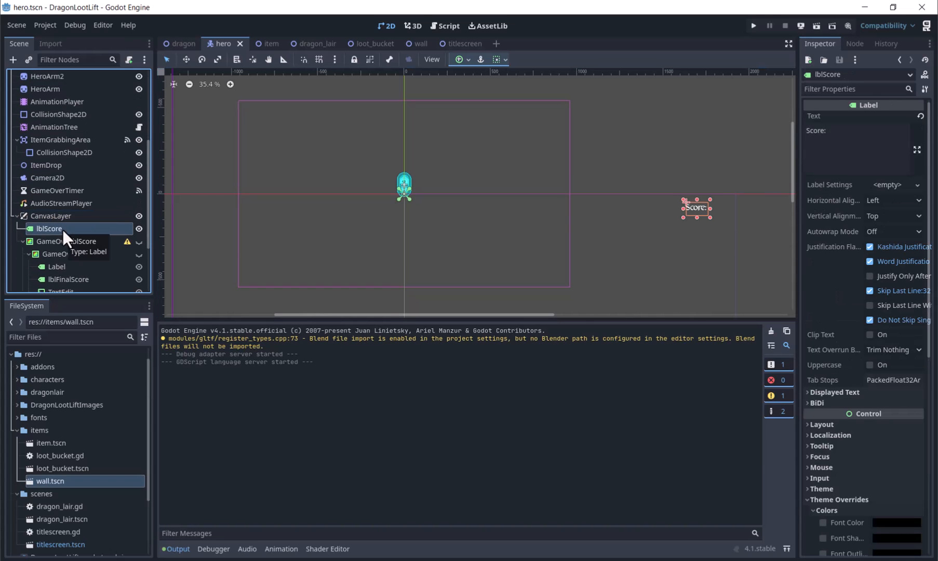
left_click(52, 216)
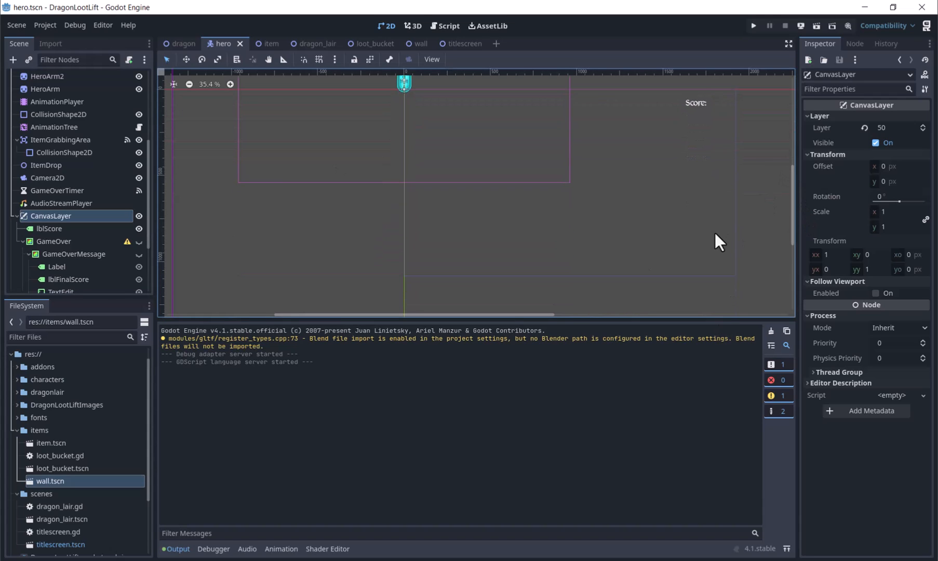
left_click(753, 26)
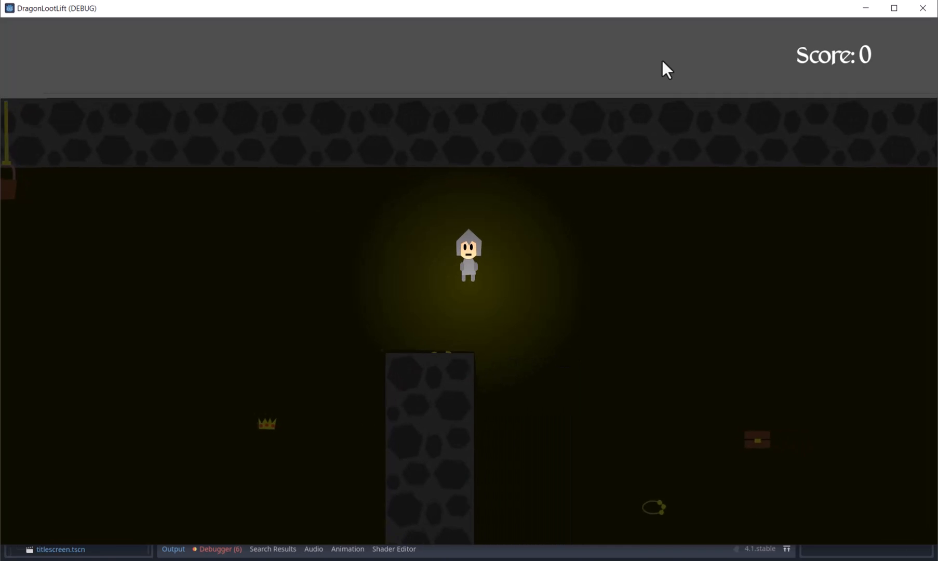